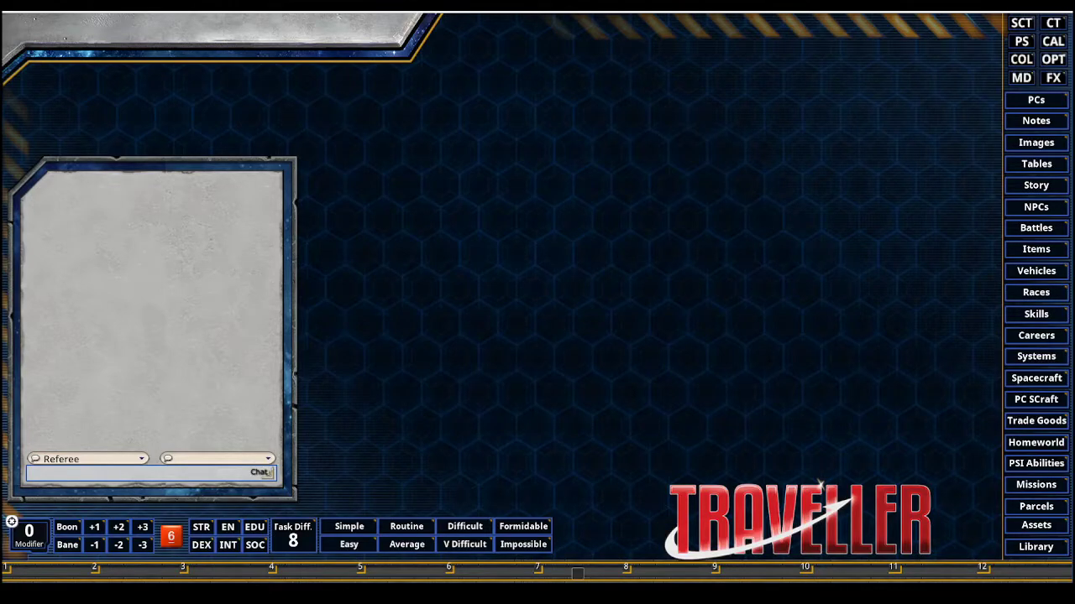
mouse_move(752, 232)
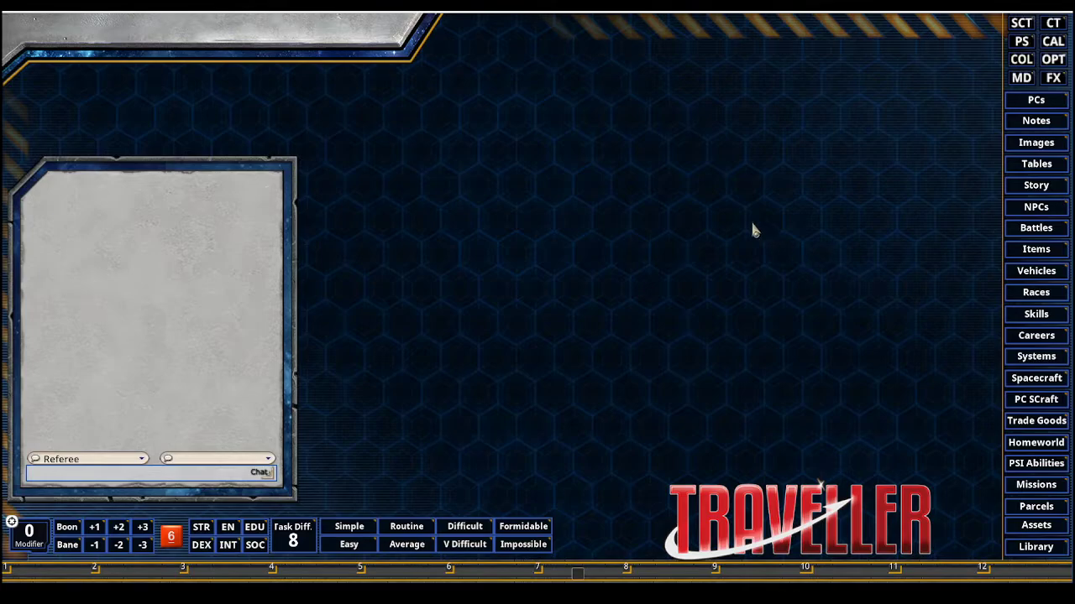
mouse_move(659, 178)
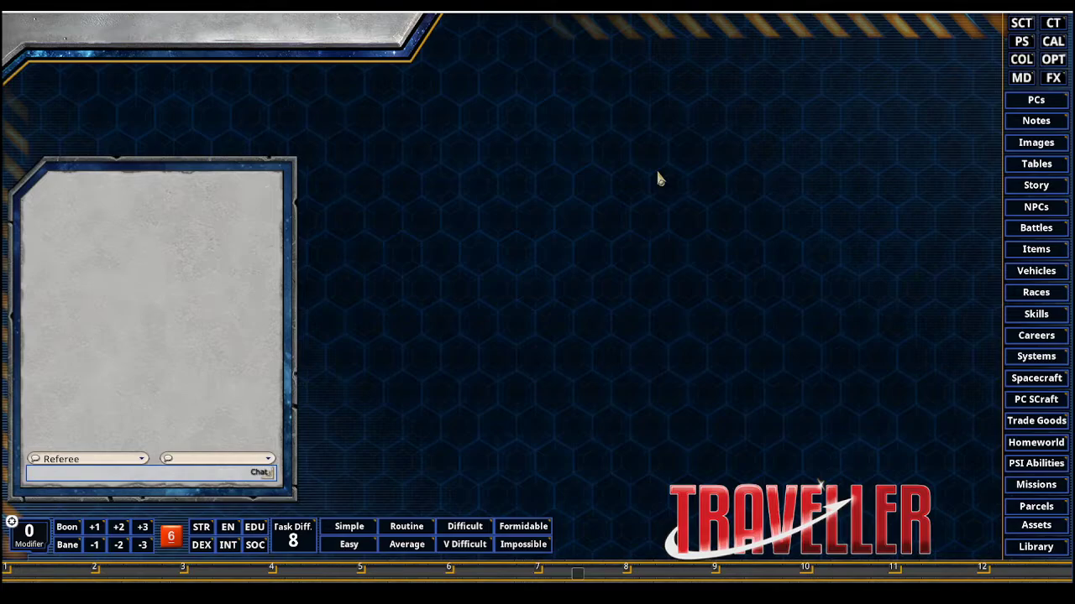
mouse_move(803, 181)
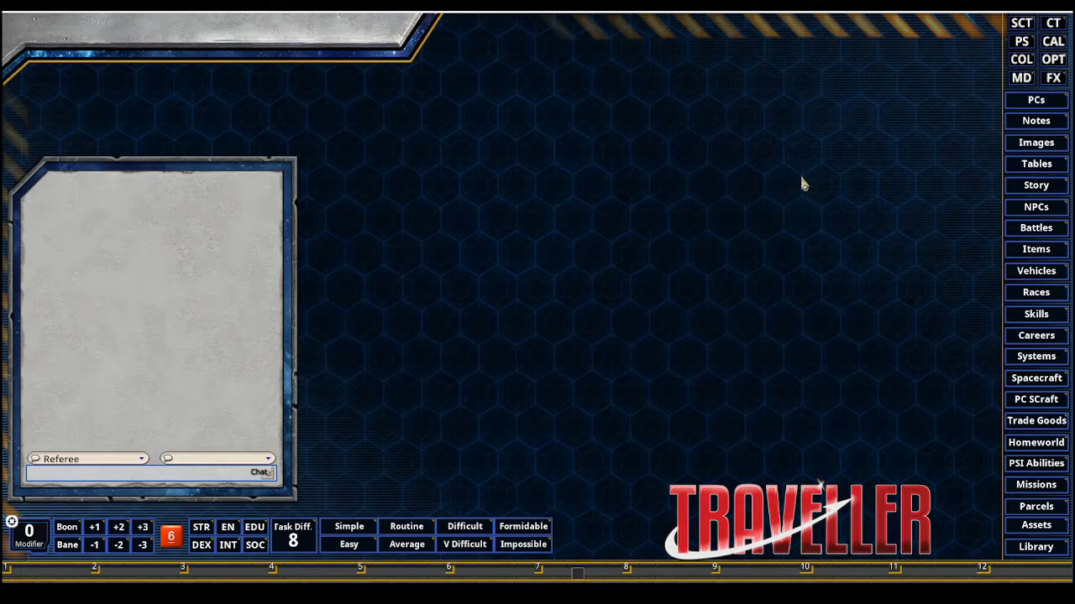
mouse_move(1011, 416)
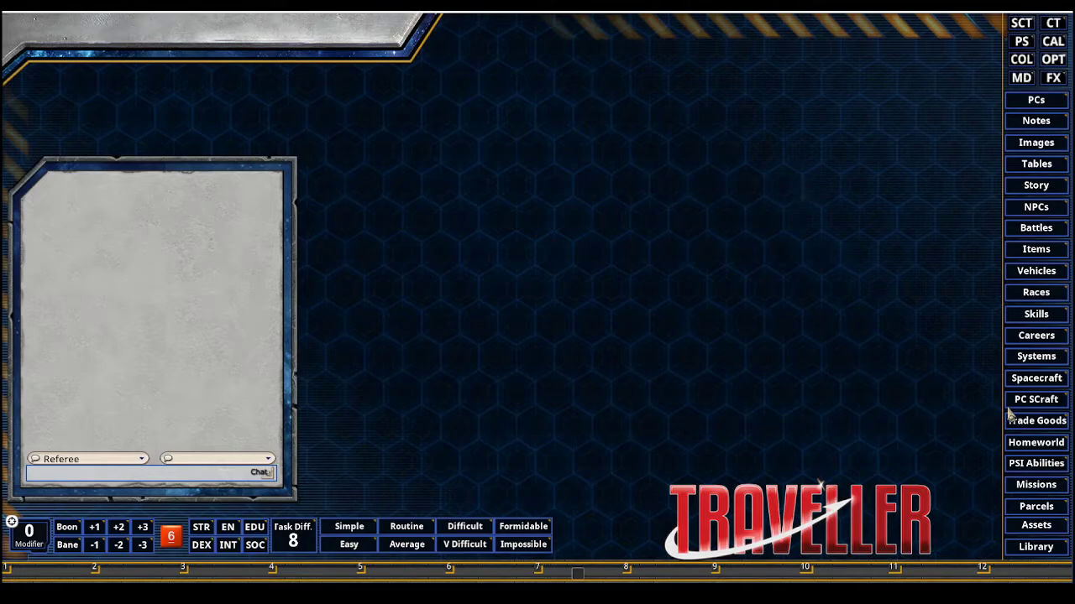
Step: Show the High N Dry's weapons from the PC SCraft list, listing its Double Turret (beam laser)
click(1034, 399)
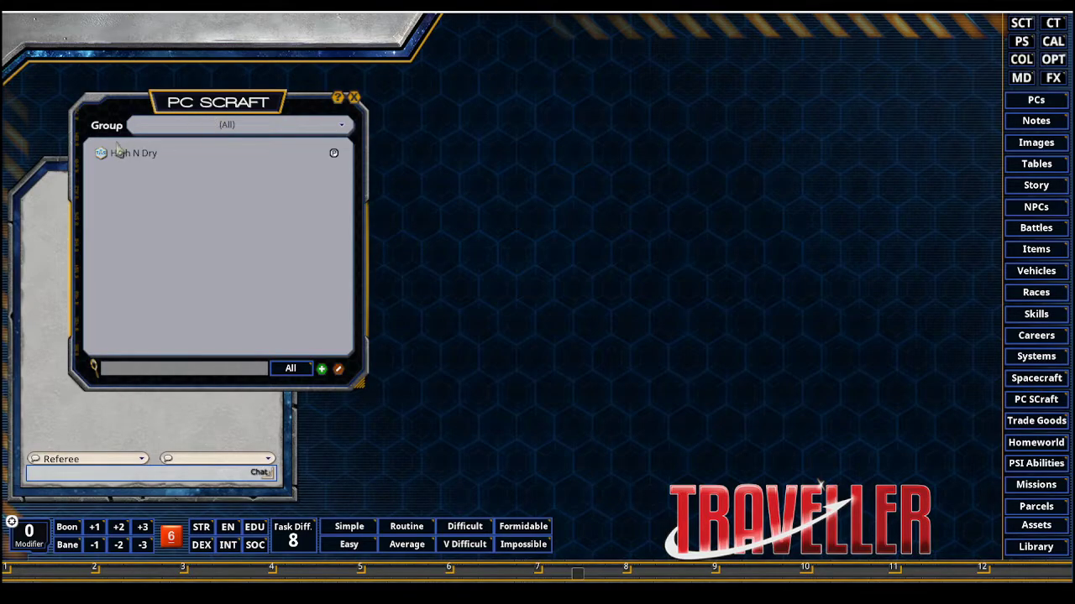
double_click(133, 153)
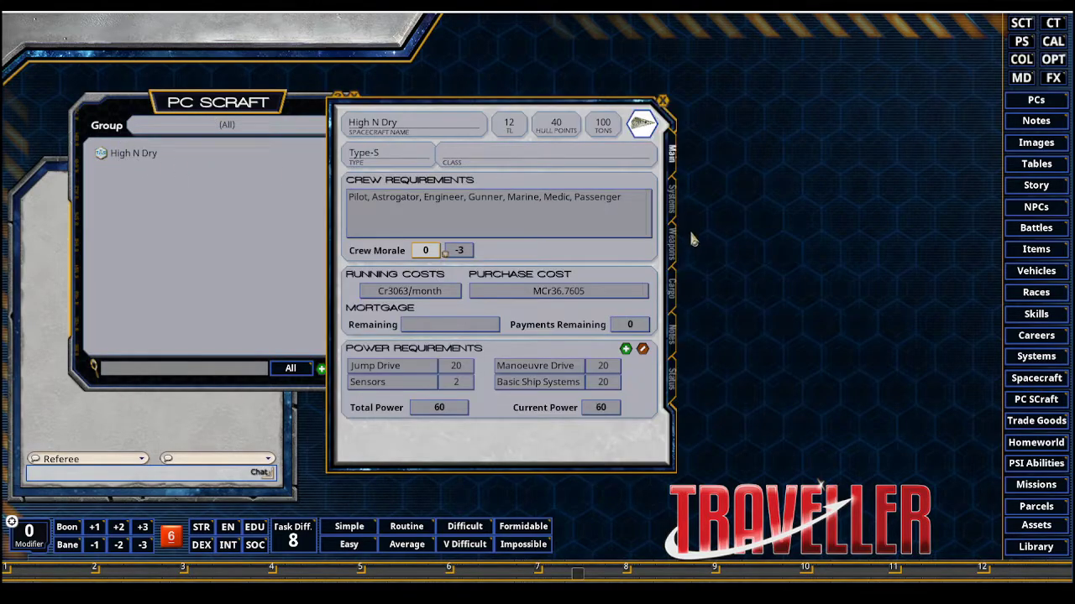
click(672, 244)
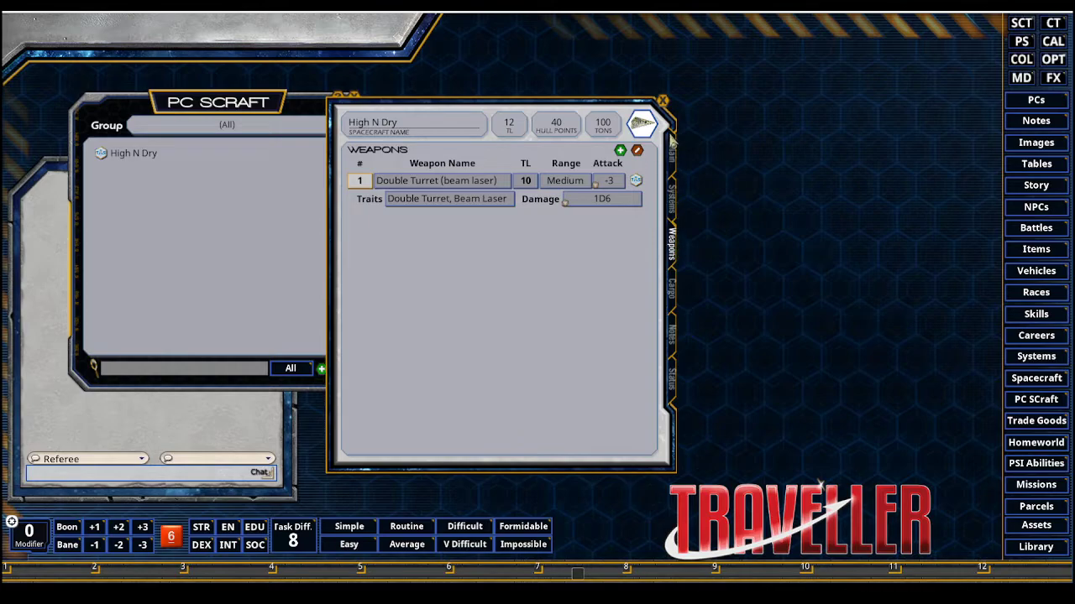
mouse_move(608, 181)
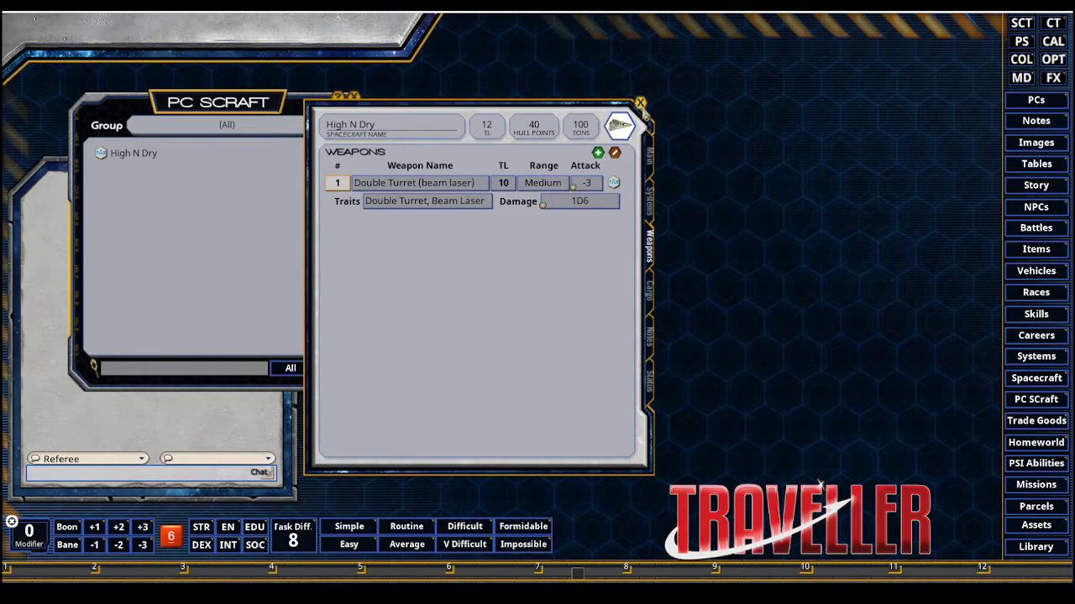
Step: Close the High N Dry record and bring up the Party & Ships Sheet with the four characters
click(642, 103)
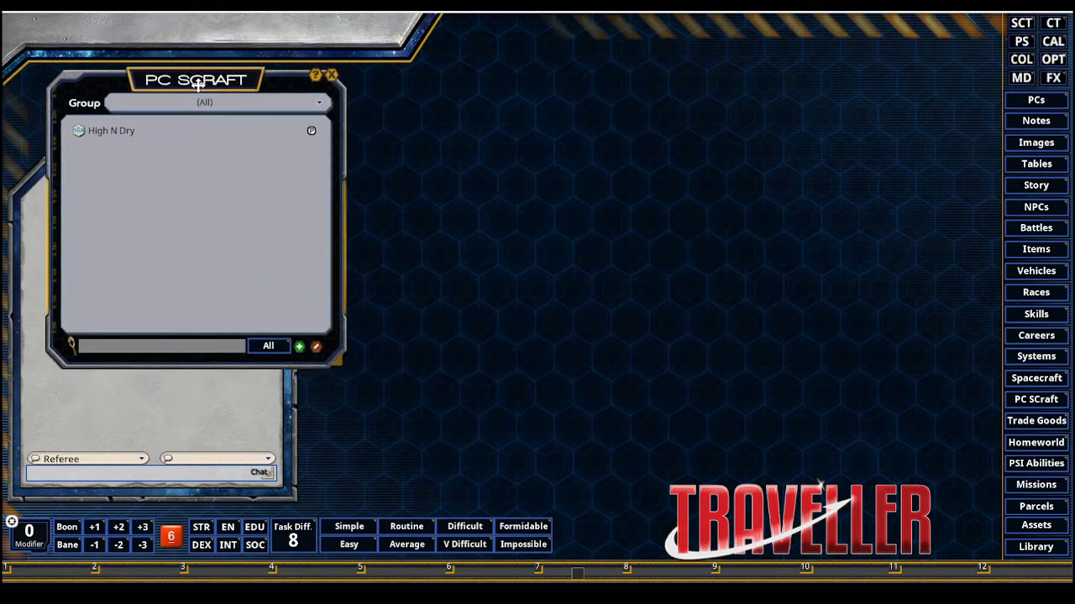
drag(194, 78, 168, 60)
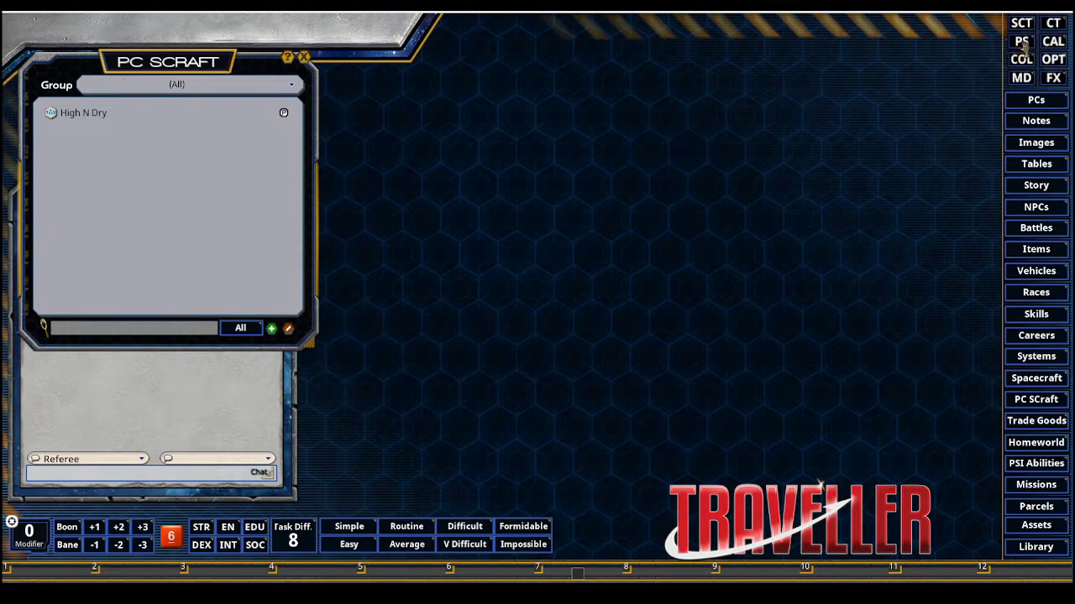
mouse_move(1021, 40)
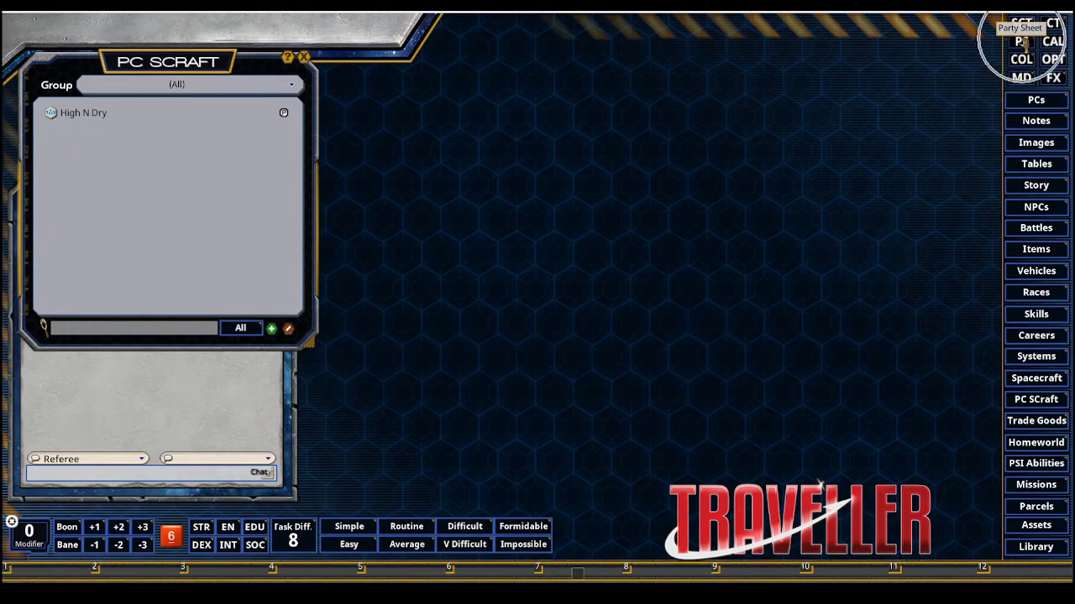
click(1021, 40)
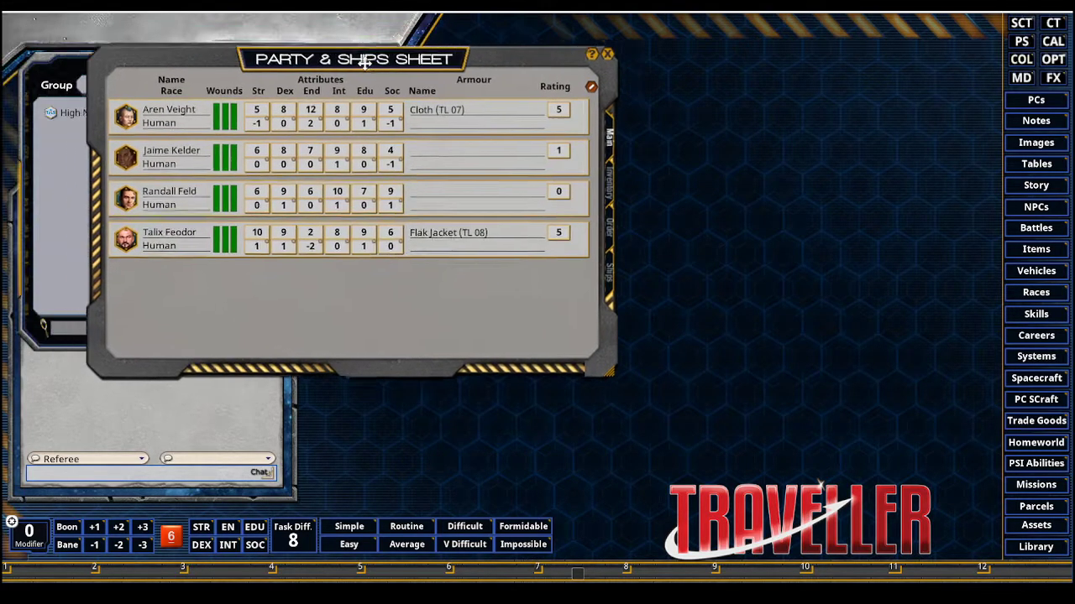
click(1036, 399)
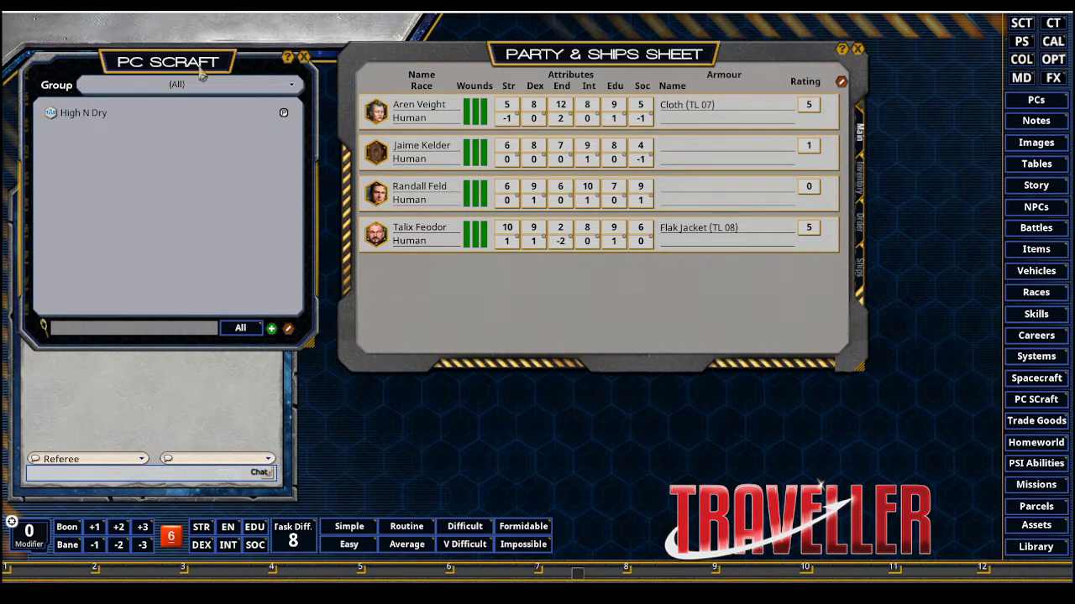
mouse_move(860, 267)
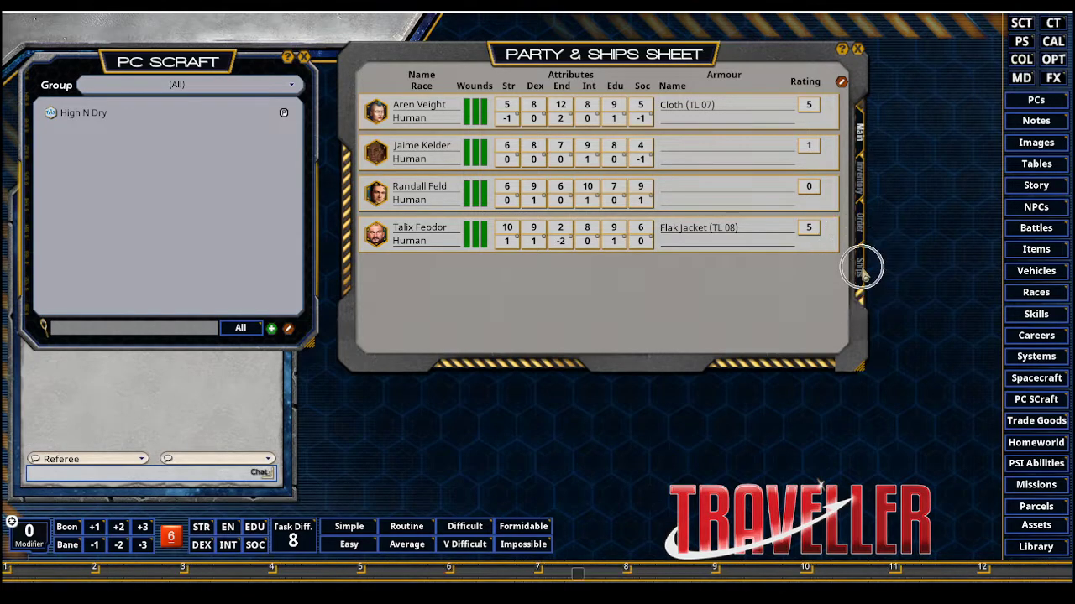
Step: Add High N Dry to the party's ships (40 hull points, TL 12, 100 tons, 12 cargo)
click(860, 267)
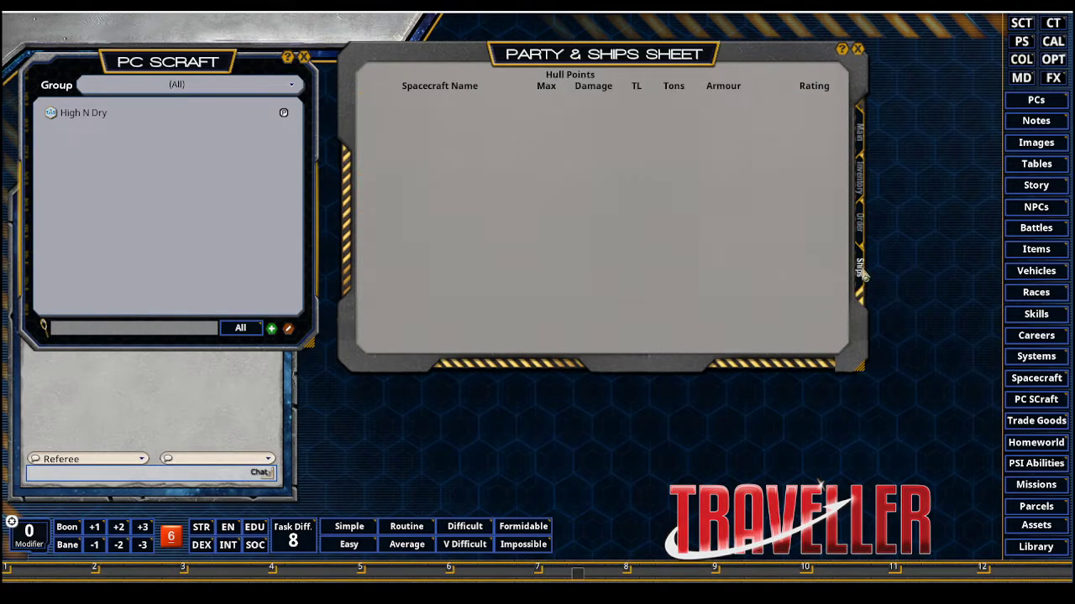
mouse_move(227, 191)
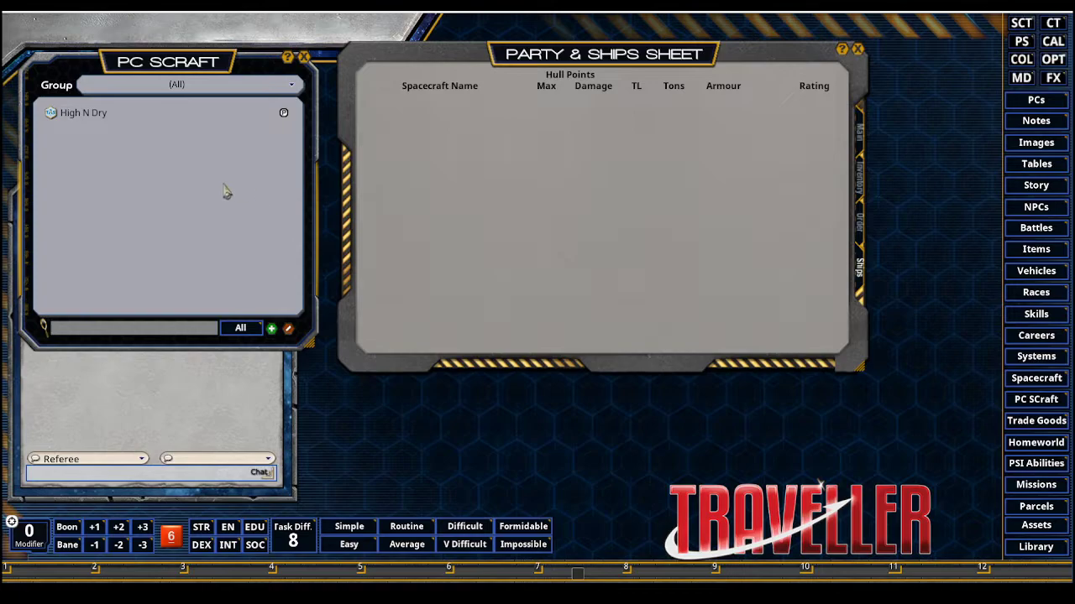
mouse_move(50, 117)
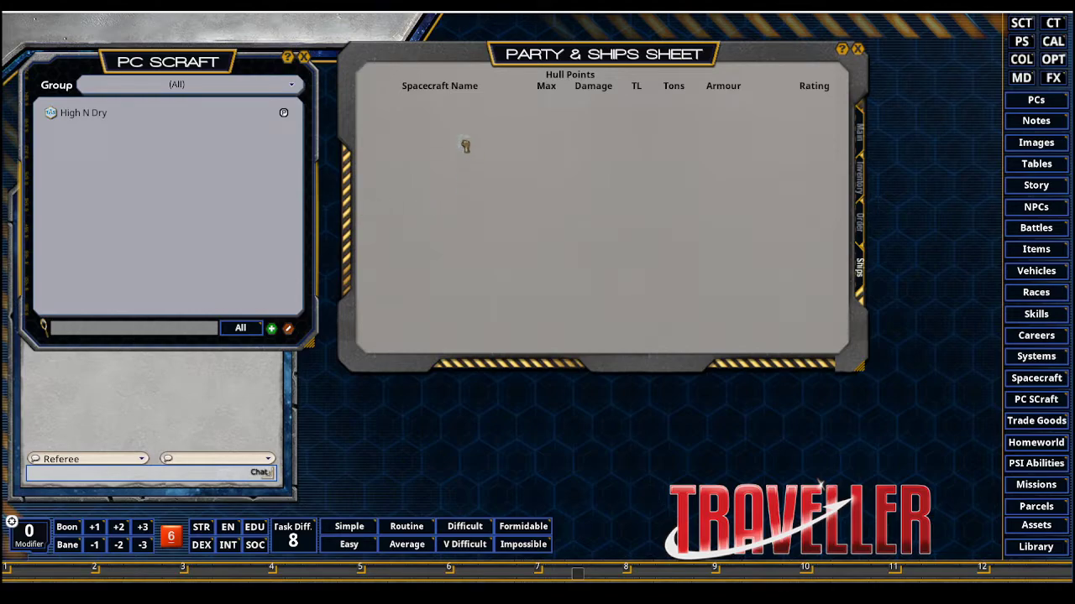
click(465, 145)
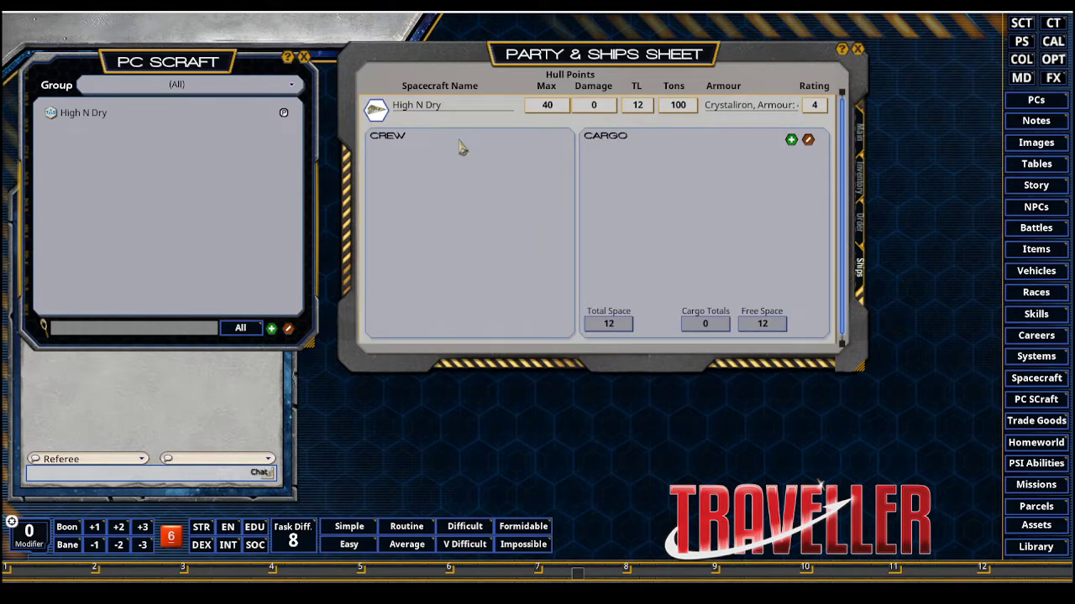
mouse_move(462, 149)
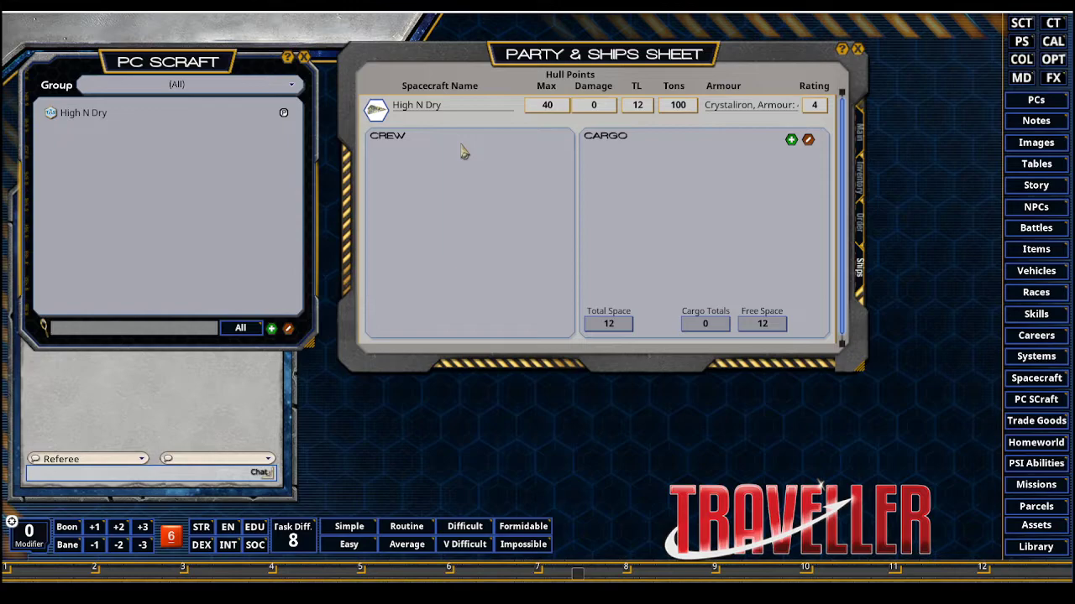
mouse_move(495, 185)
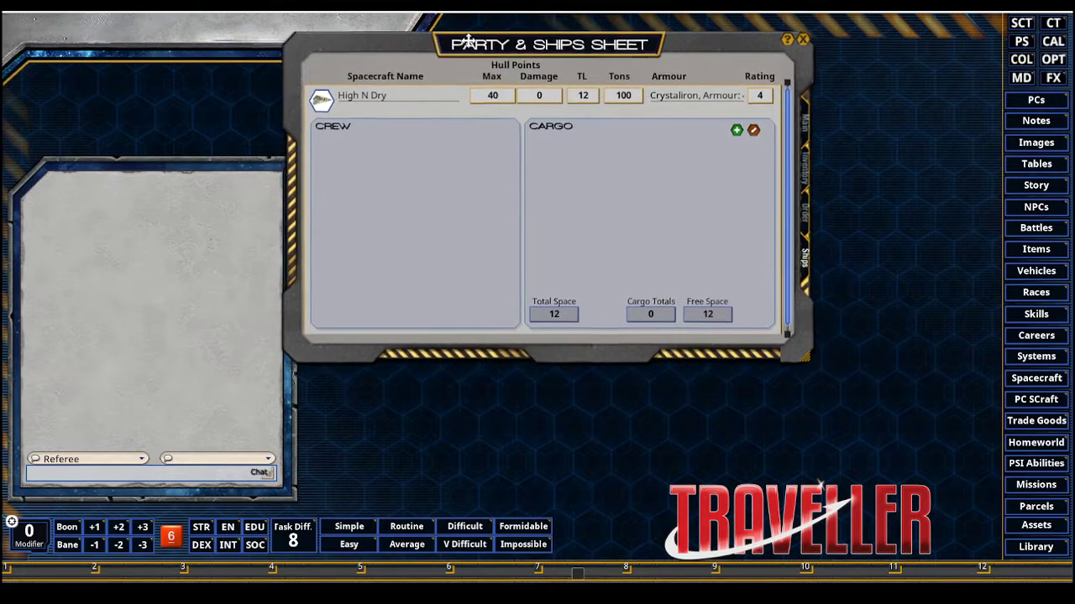
Step: Put Aren Veight, Jaime Kelder, Randall Feld and Talix Feodor aboard High N Dry as passengers
drag(550, 43, 389, 40)
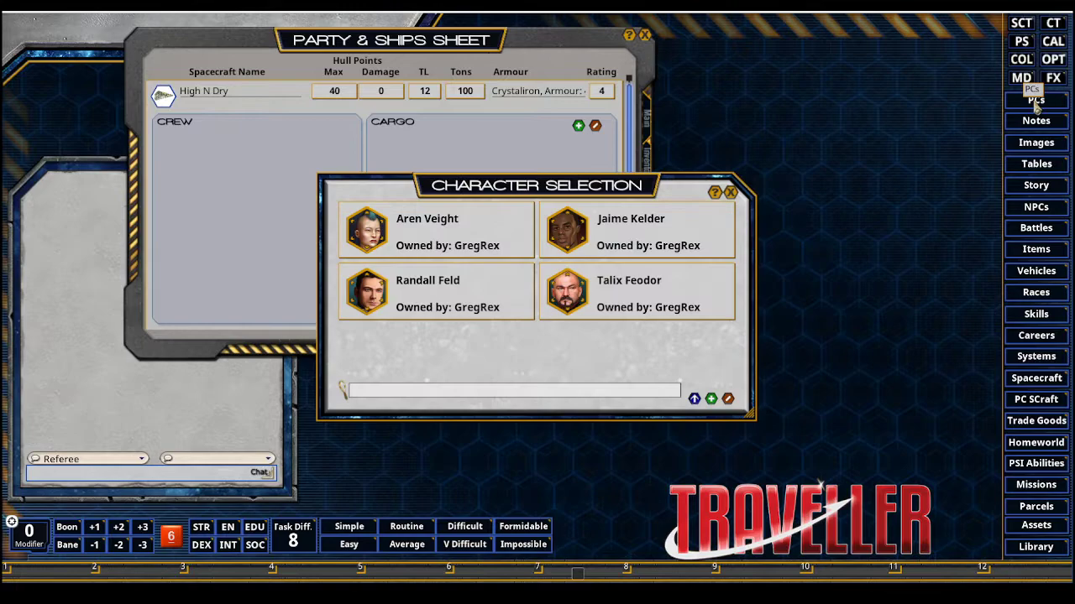
drag(534, 185, 855, 92)
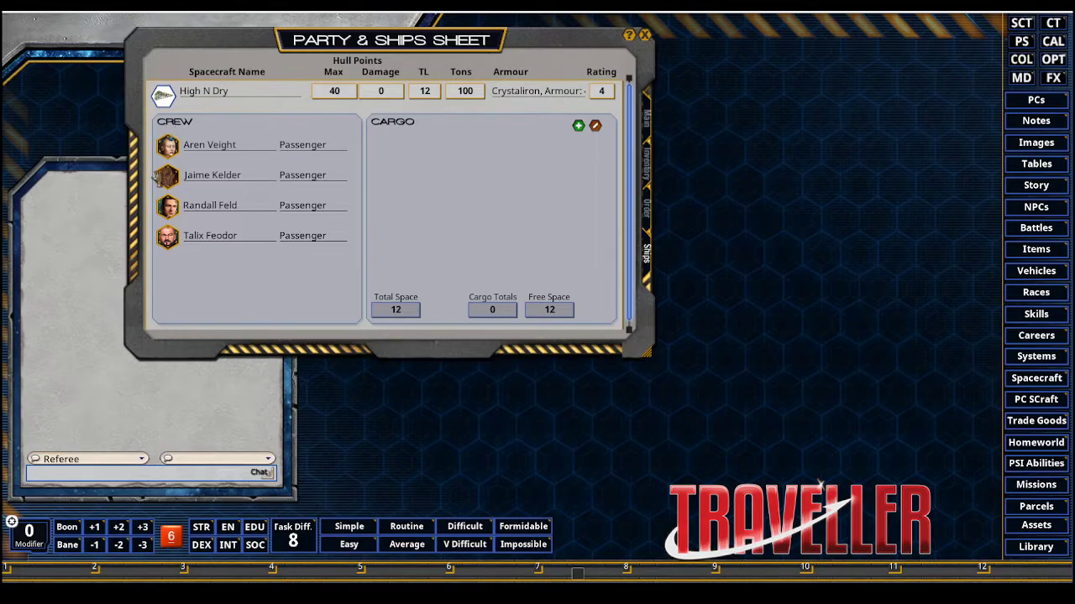
mouse_move(345, 166)
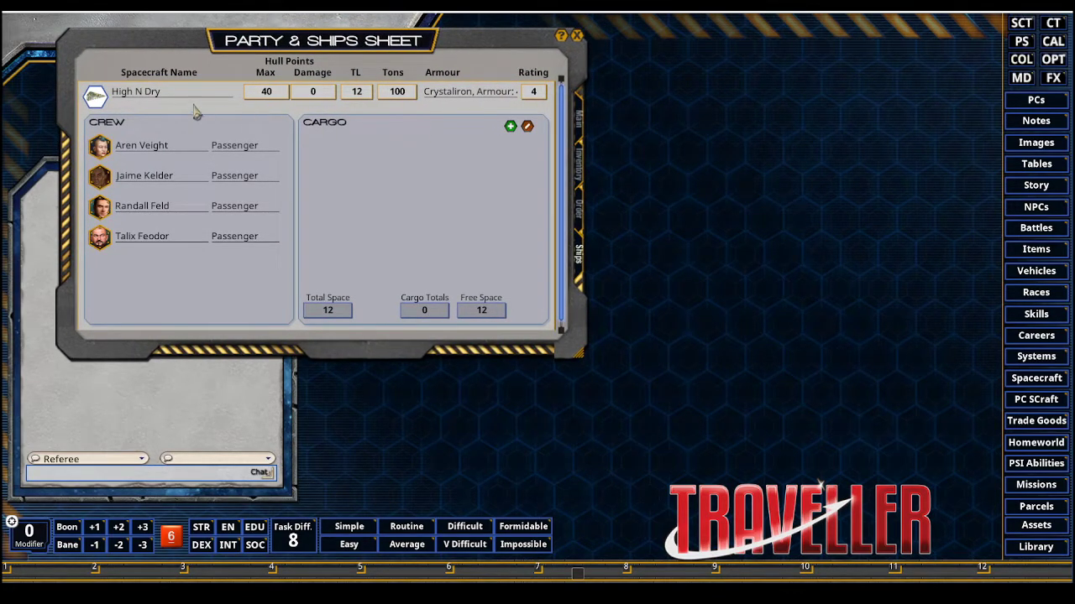
mouse_move(487, 148)
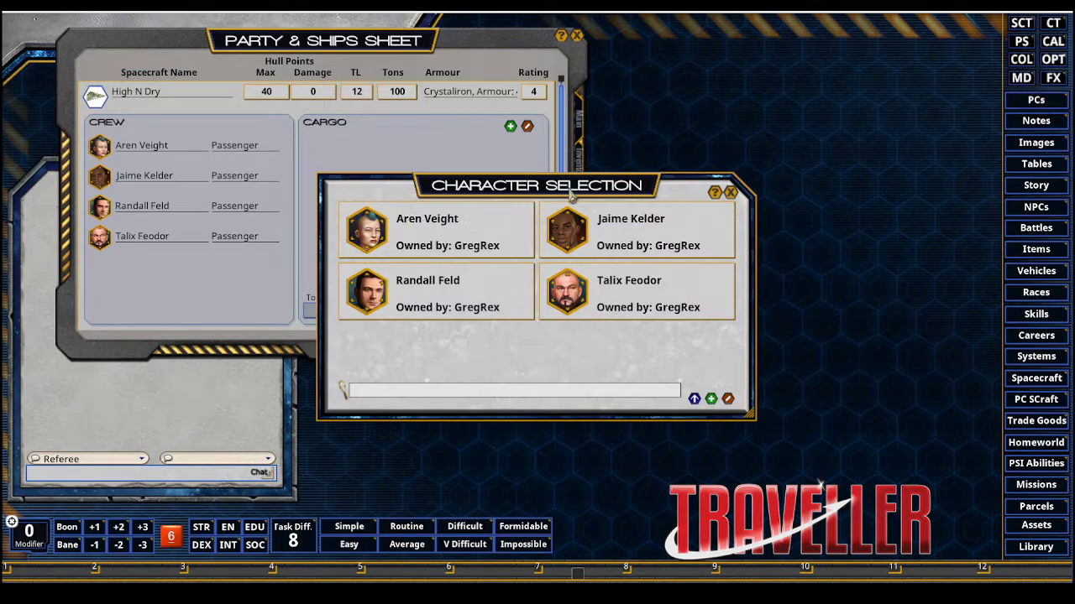
Step: Show Randall Feld's assigned spacecraft, High N Dry with the Passenger role
drag(537, 185, 809, 84)
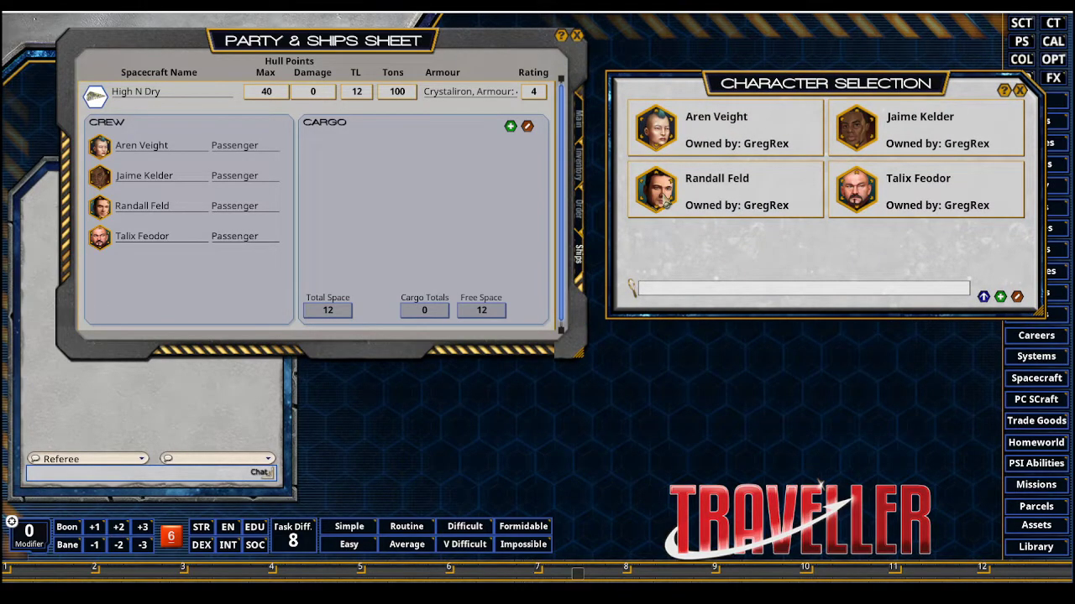
click(715, 188)
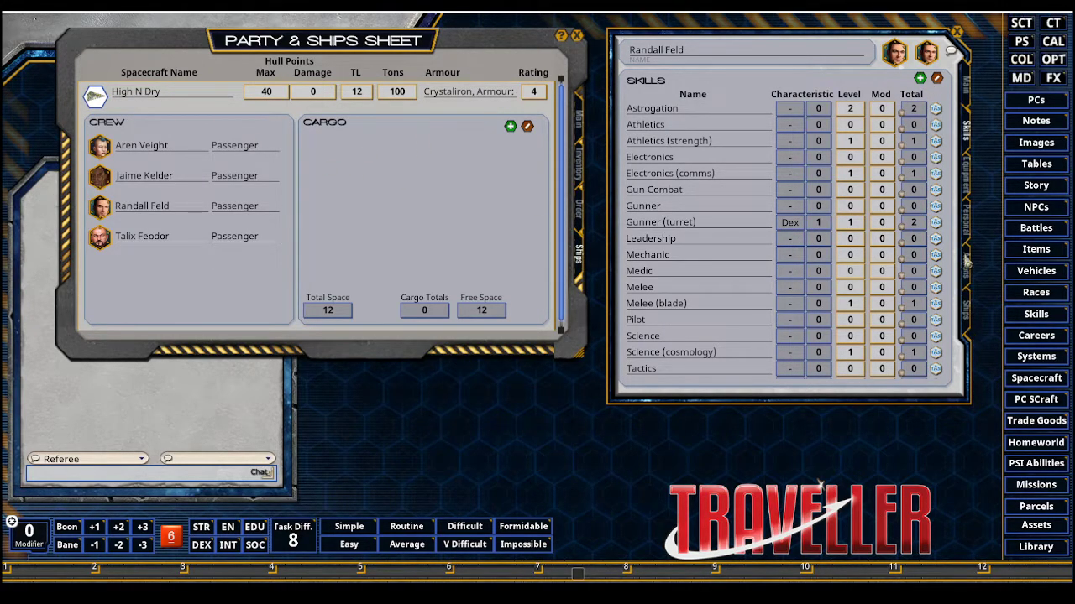
click(967, 266)
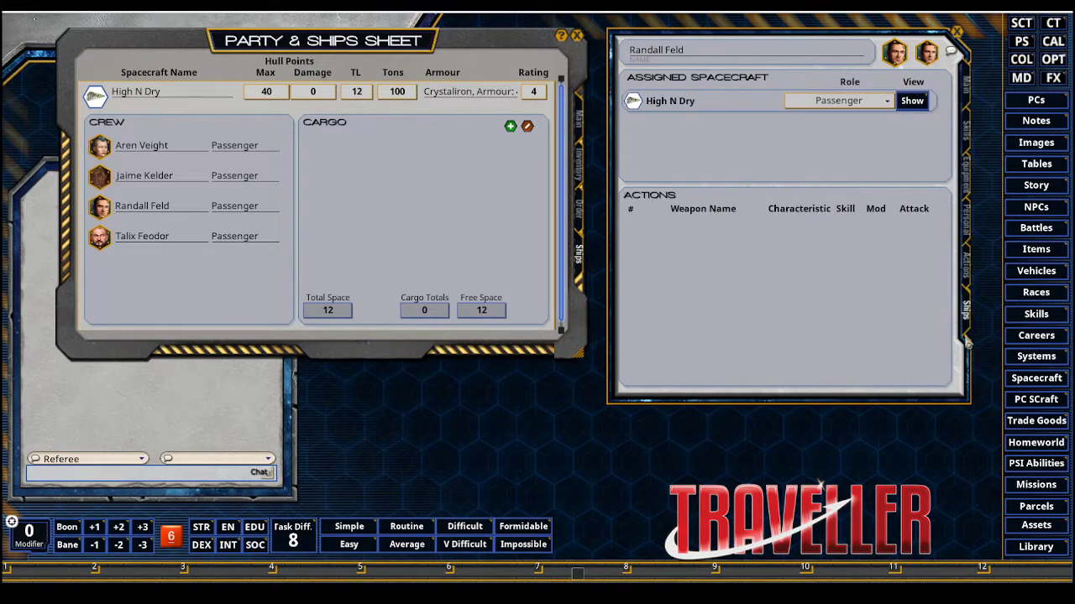
mouse_move(882, 216)
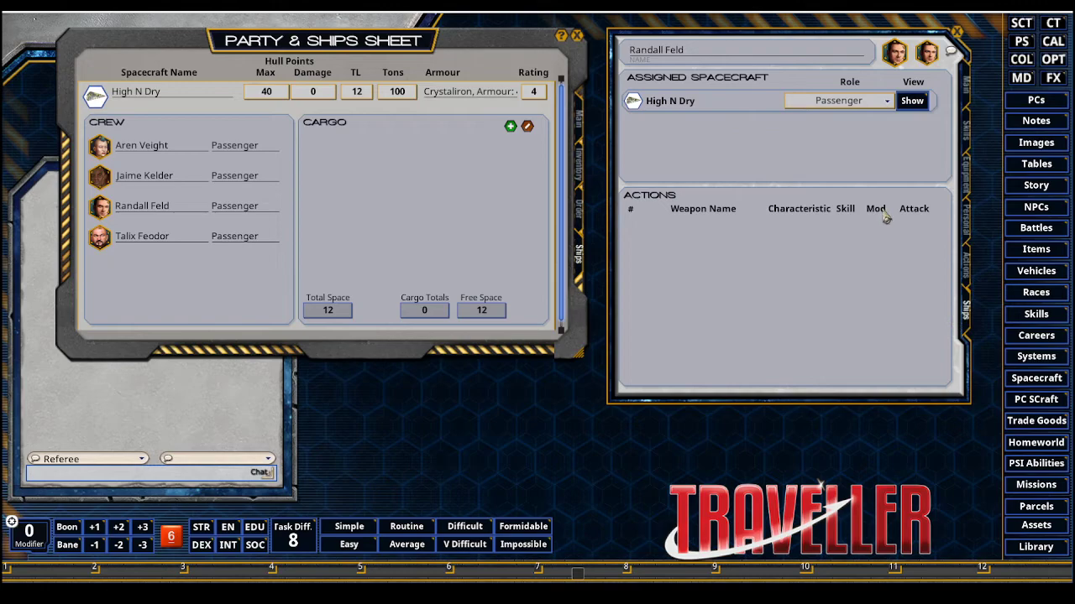
mouse_move(689, 80)
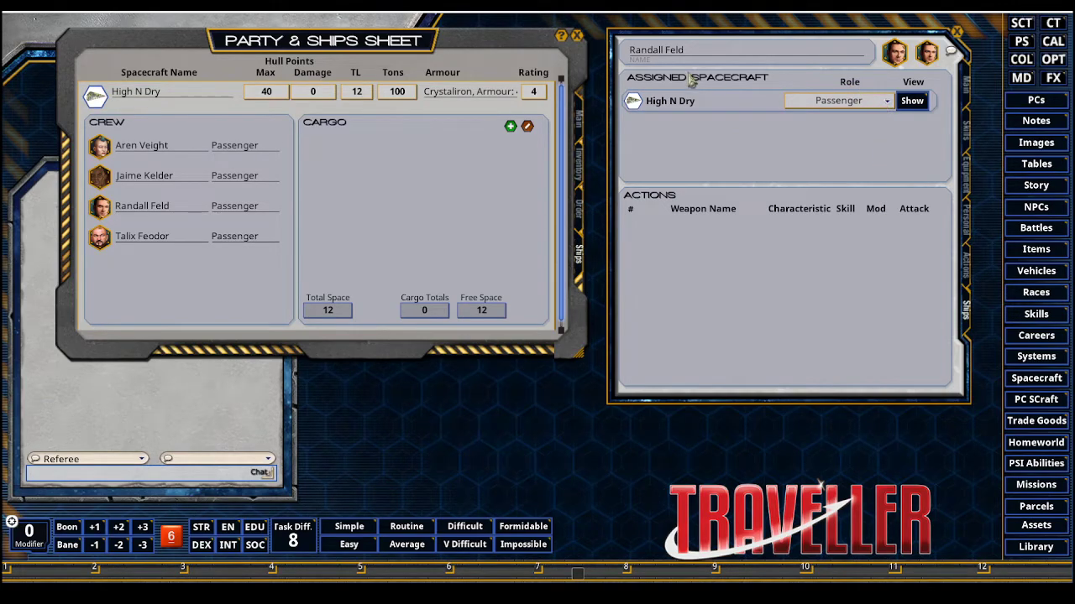
Step: Change Randall Feld's High N Dry role from Passenger to Gunner, granting the 1D6 beam-laser action
click(886, 101)
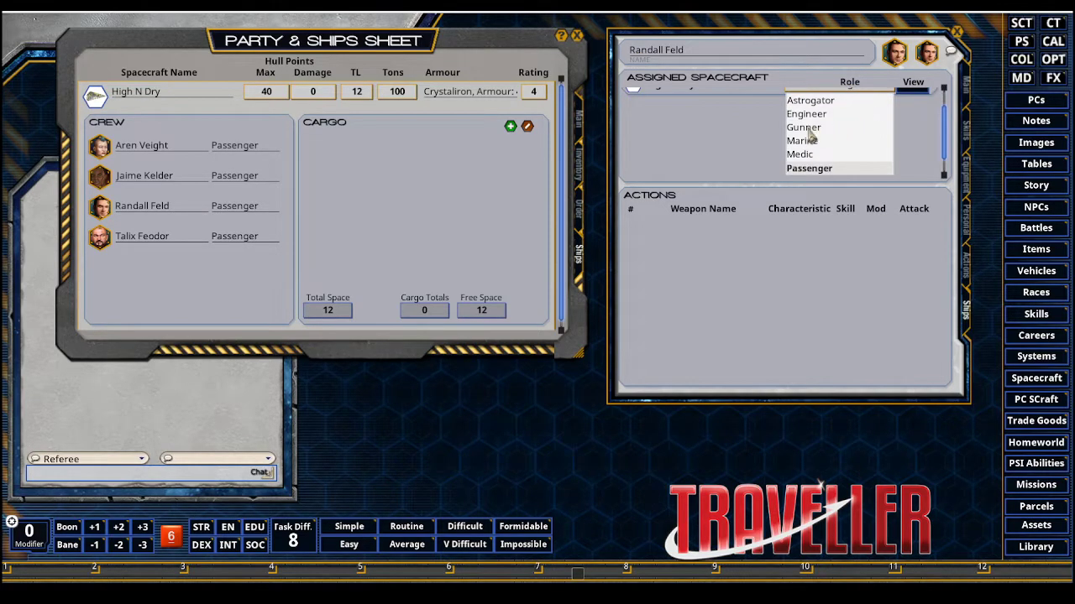
click(803, 127)
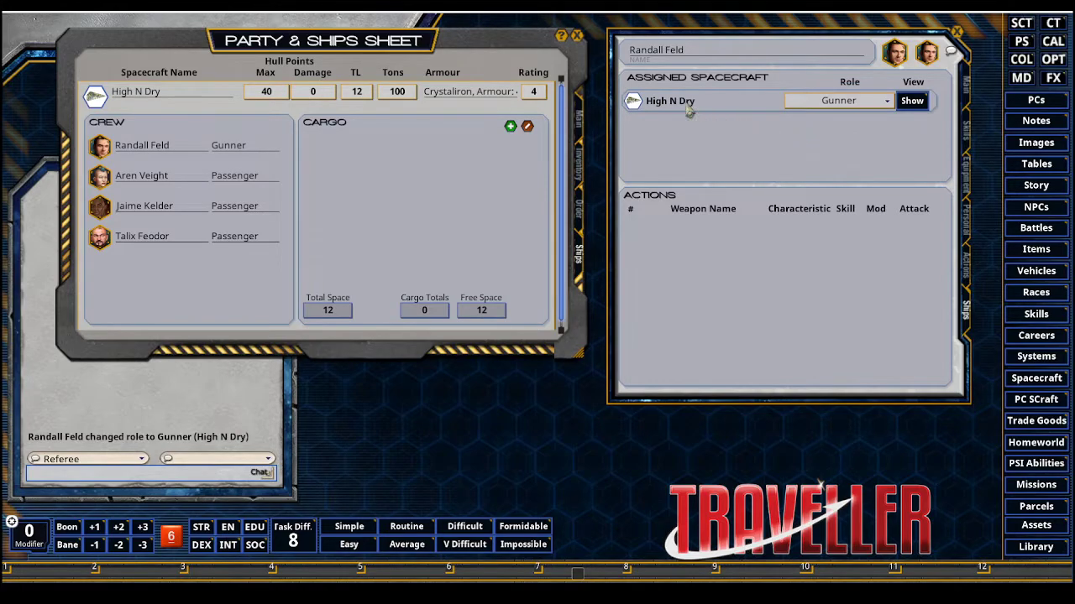
click(912, 101)
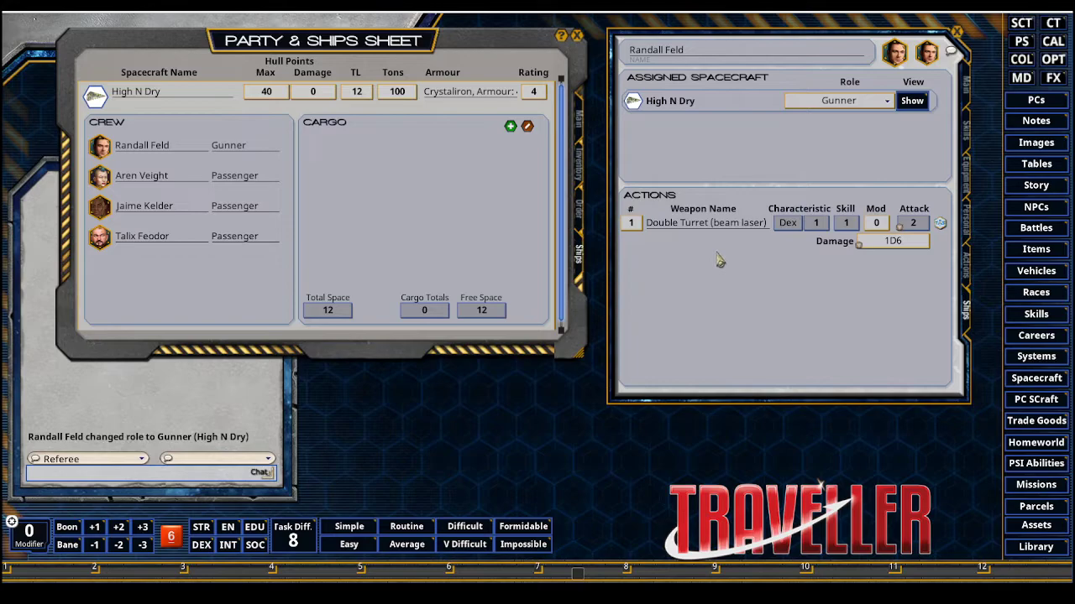
mouse_move(714, 178)
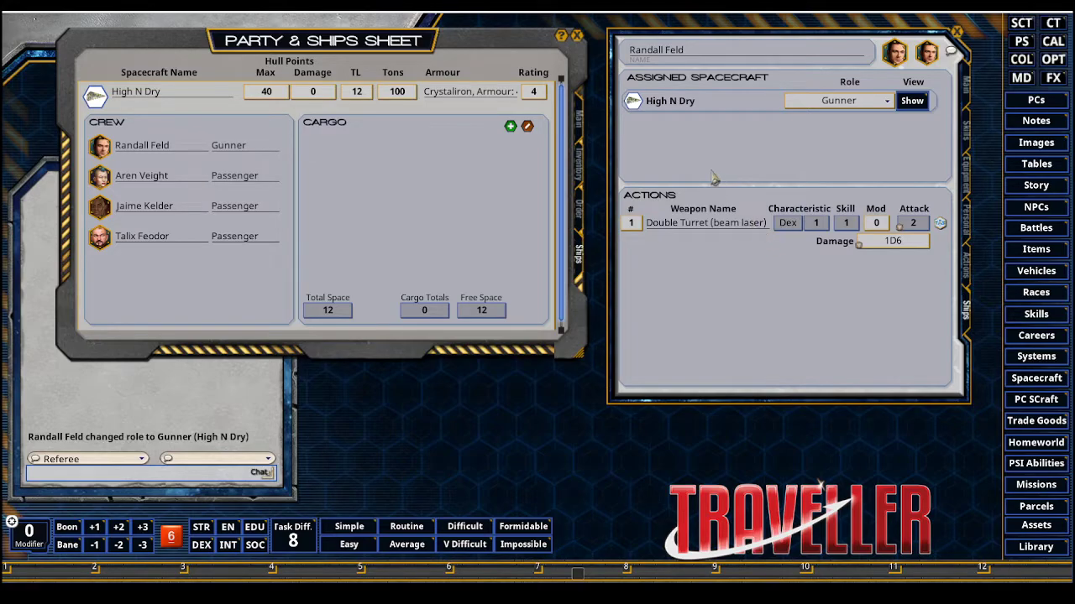
mouse_move(731, 277)
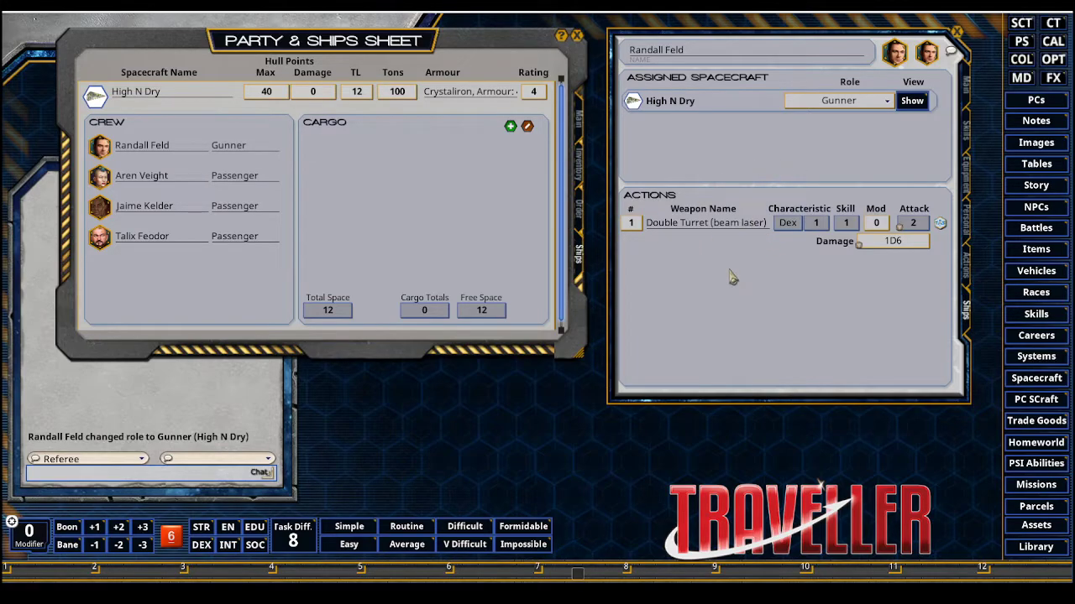
mouse_move(915, 226)
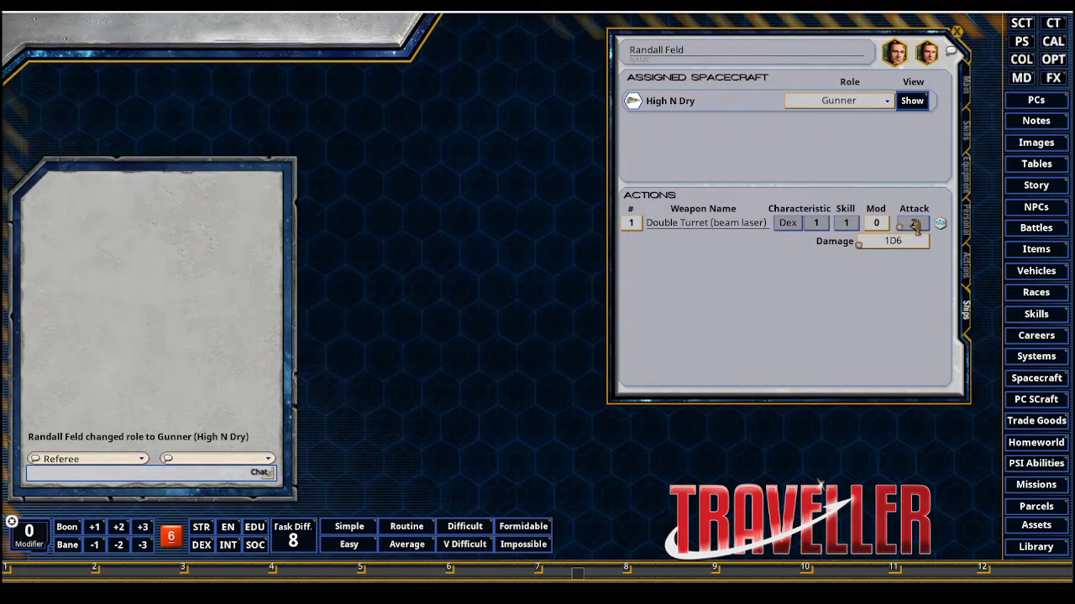
Step: Roll the Double Turret beam laser attack (total 15, Exceptional Success) and its 1D6 damage into chat
click(913, 222)
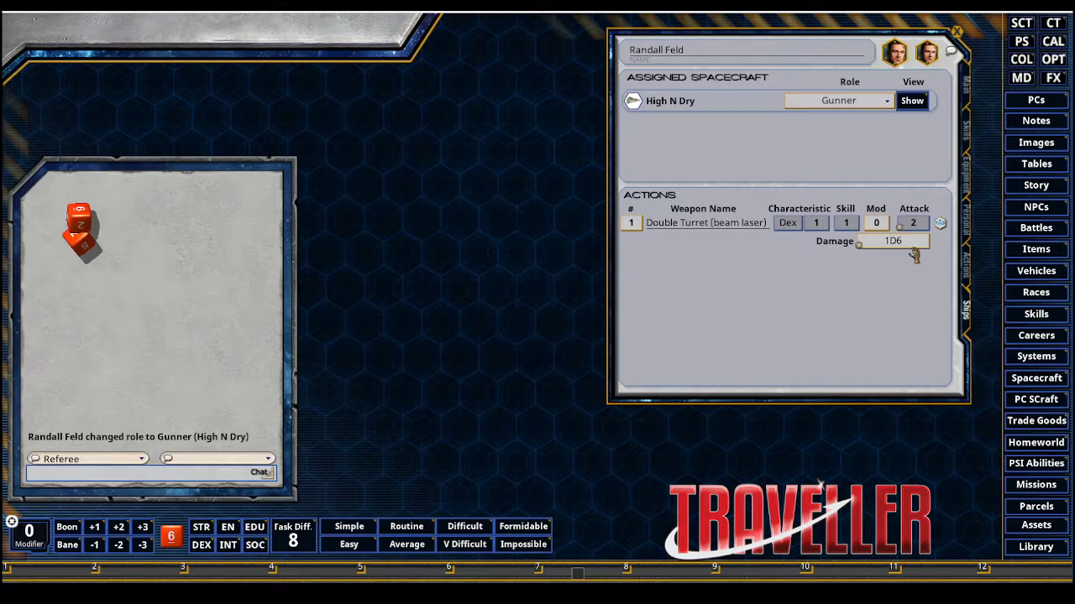
click(914, 222)
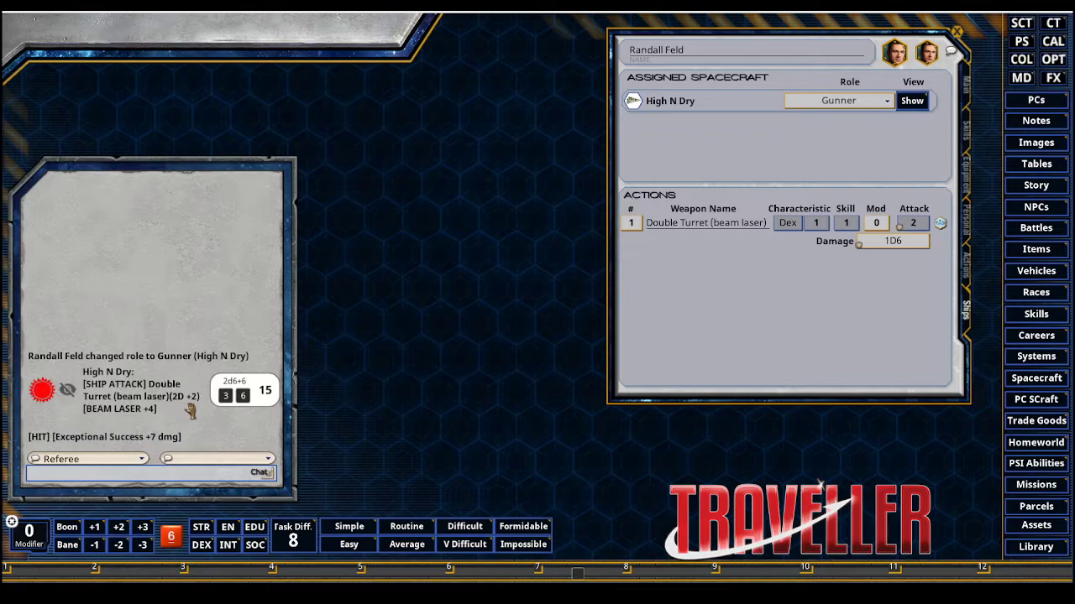
mouse_move(155, 420)
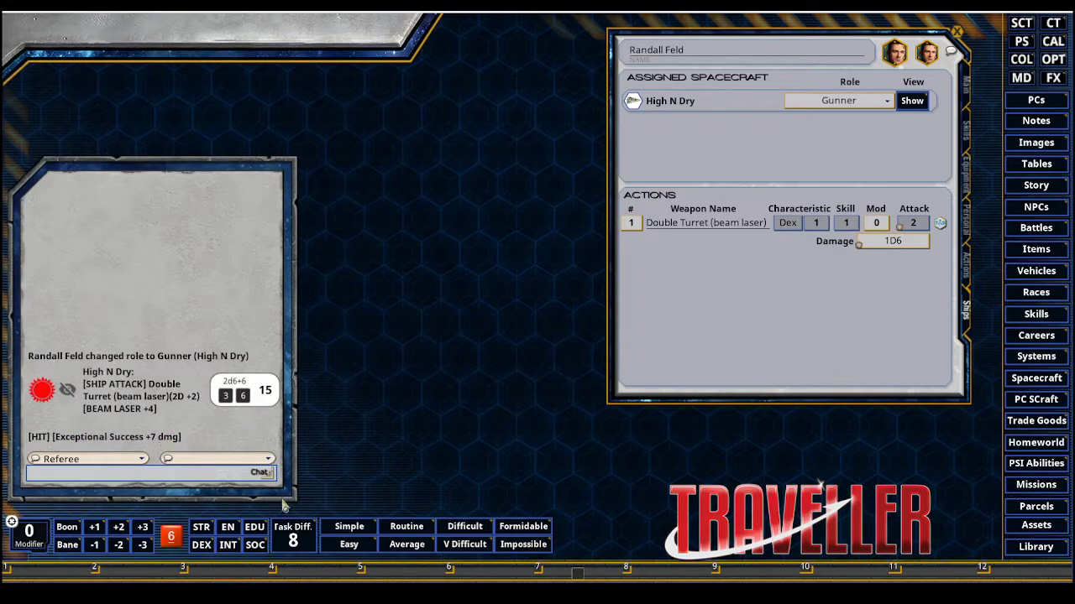
mouse_move(544, 423)
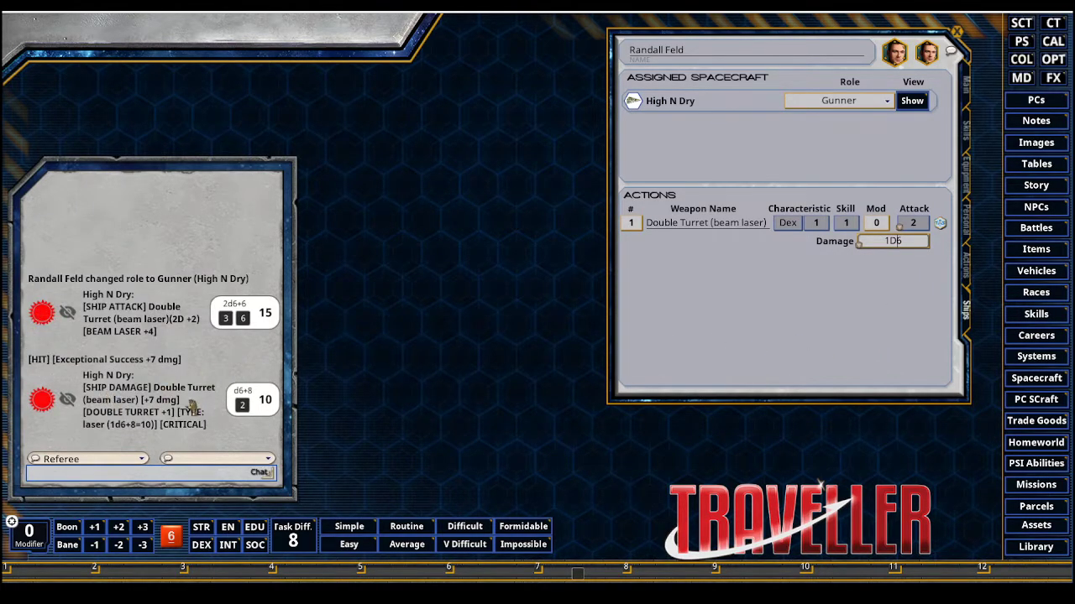
mouse_move(443, 417)
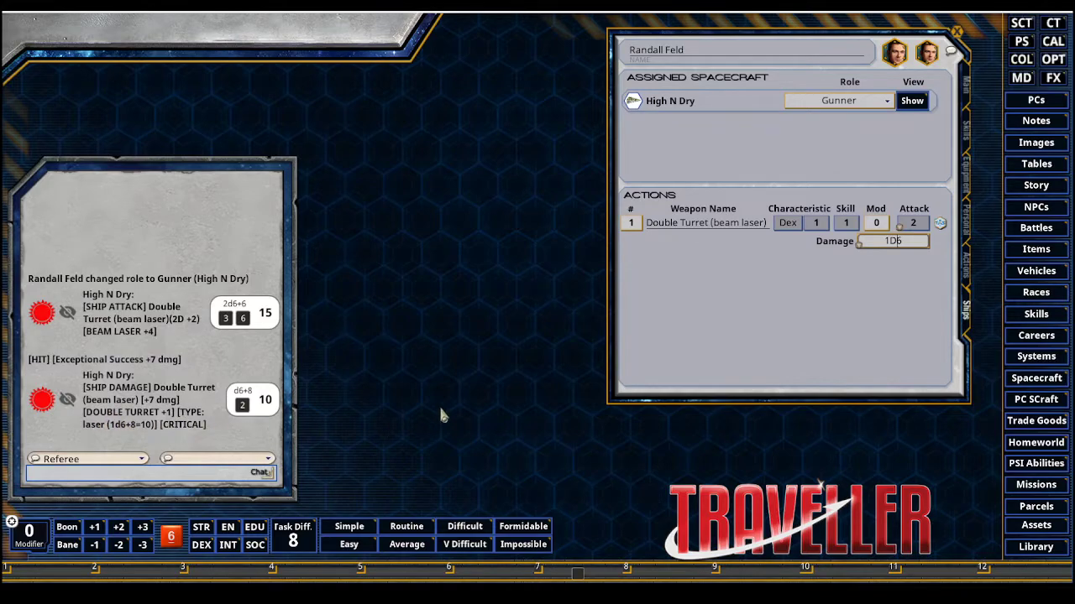
mouse_move(658, 109)
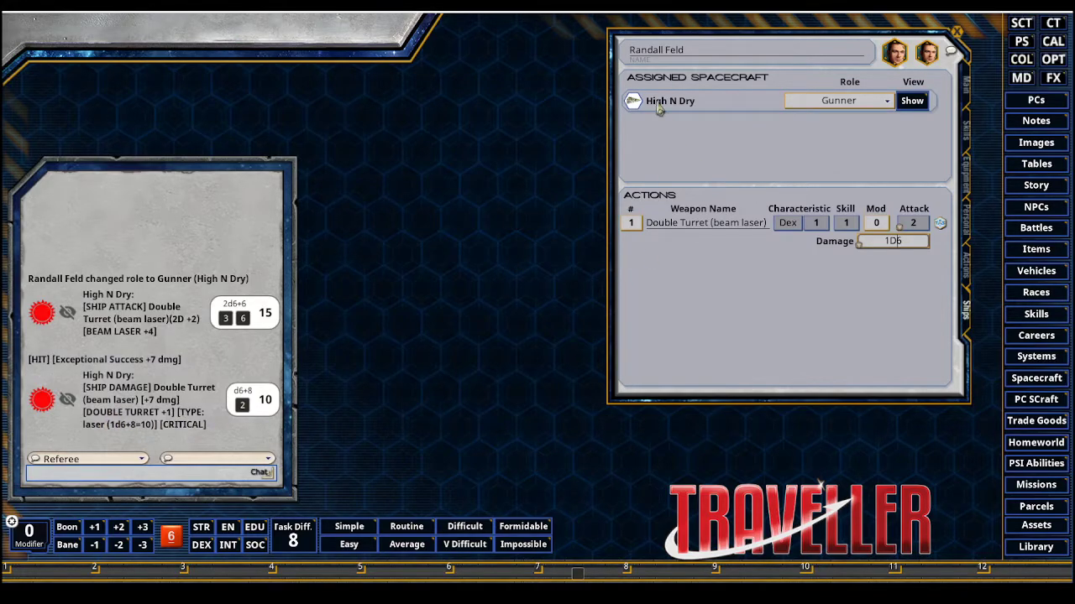